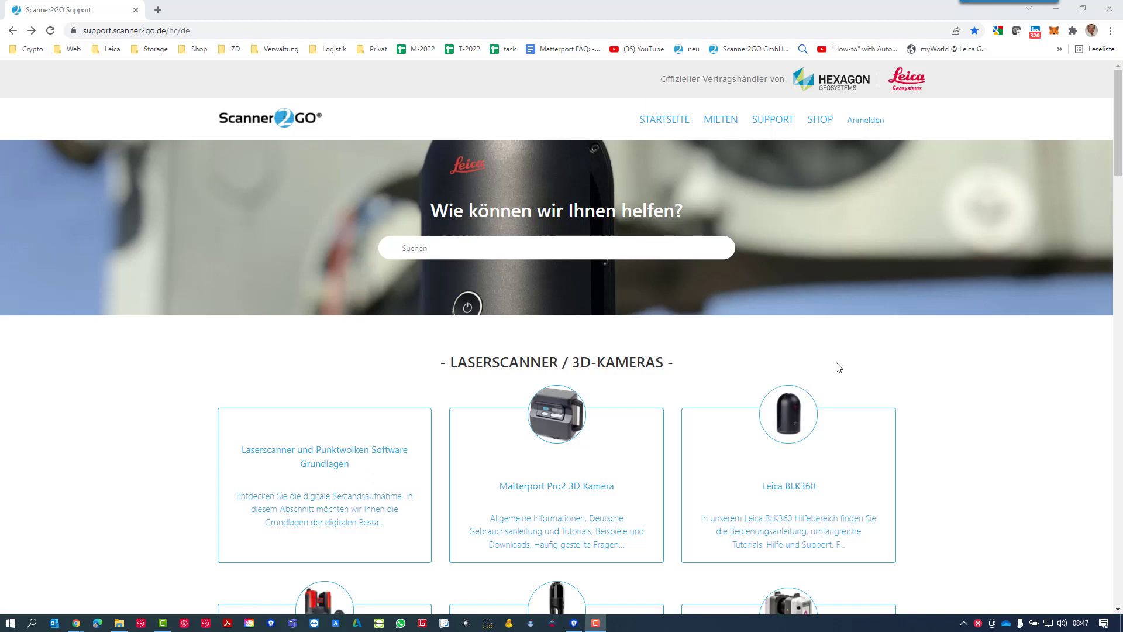
{"action": "mouse_move", "coordinate": [936, 365]}
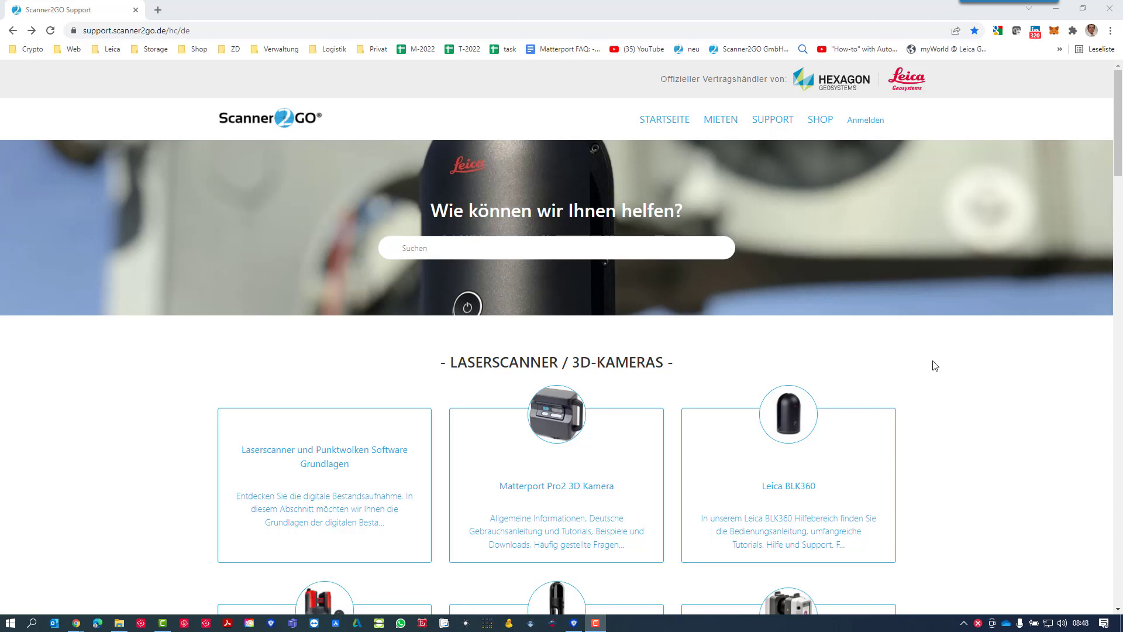
{"action": "mouse_move", "coordinate": [826, 385]}
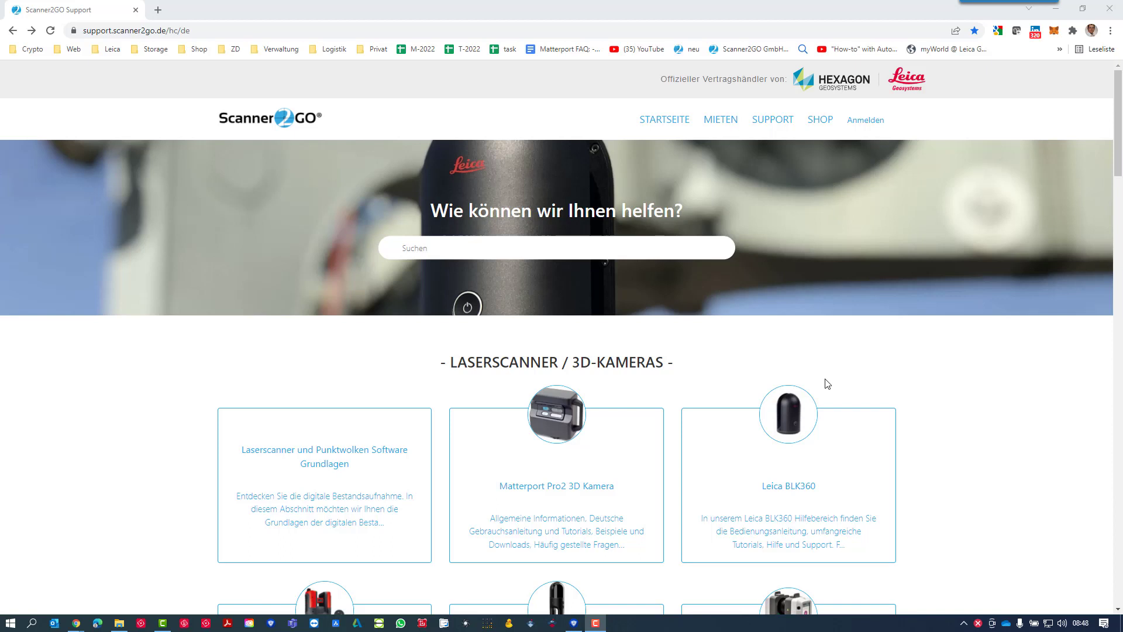
{"action": "mouse_move", "coordinate": [826, 370]}
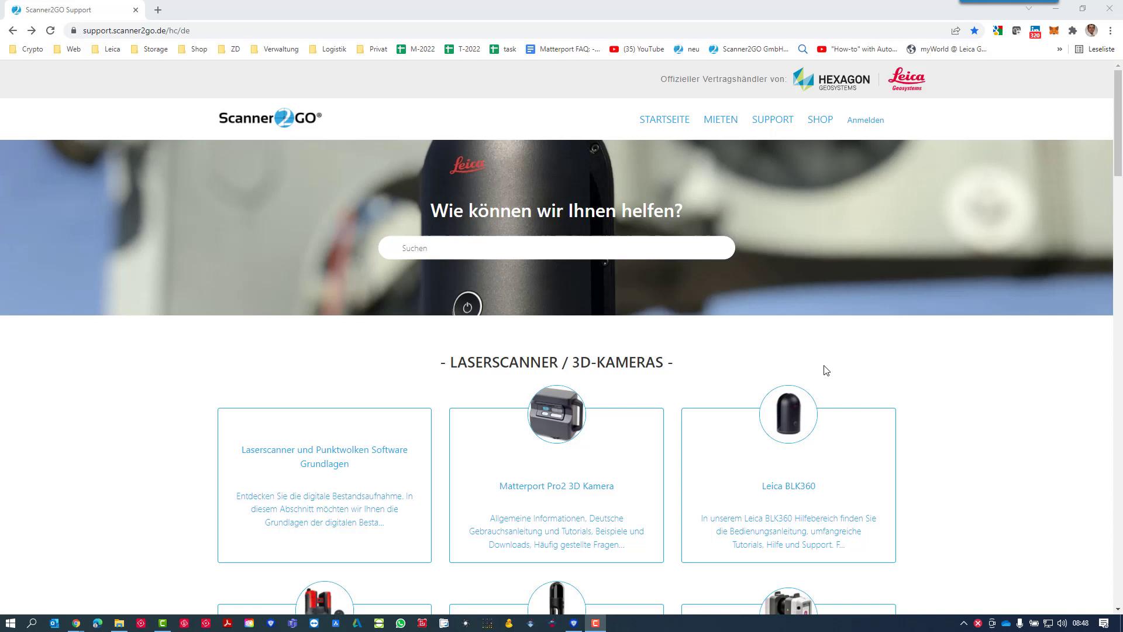
{"action": "mouse_move", "coordinate": [769, 214]}
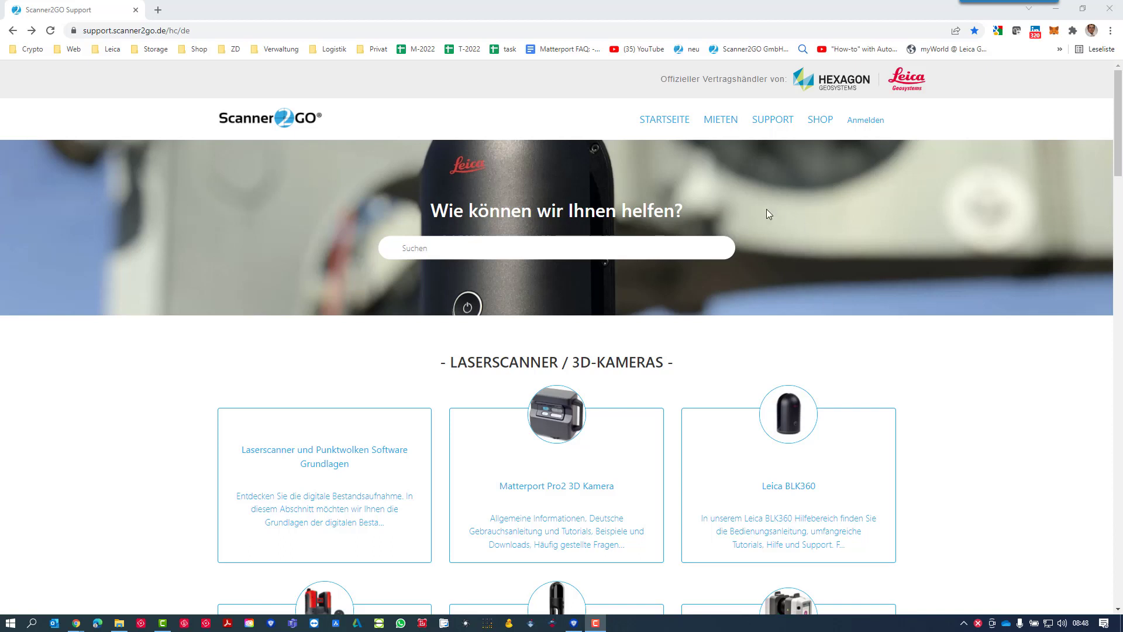
{"action": "mouse_move", "coordinate": [472, 267]}
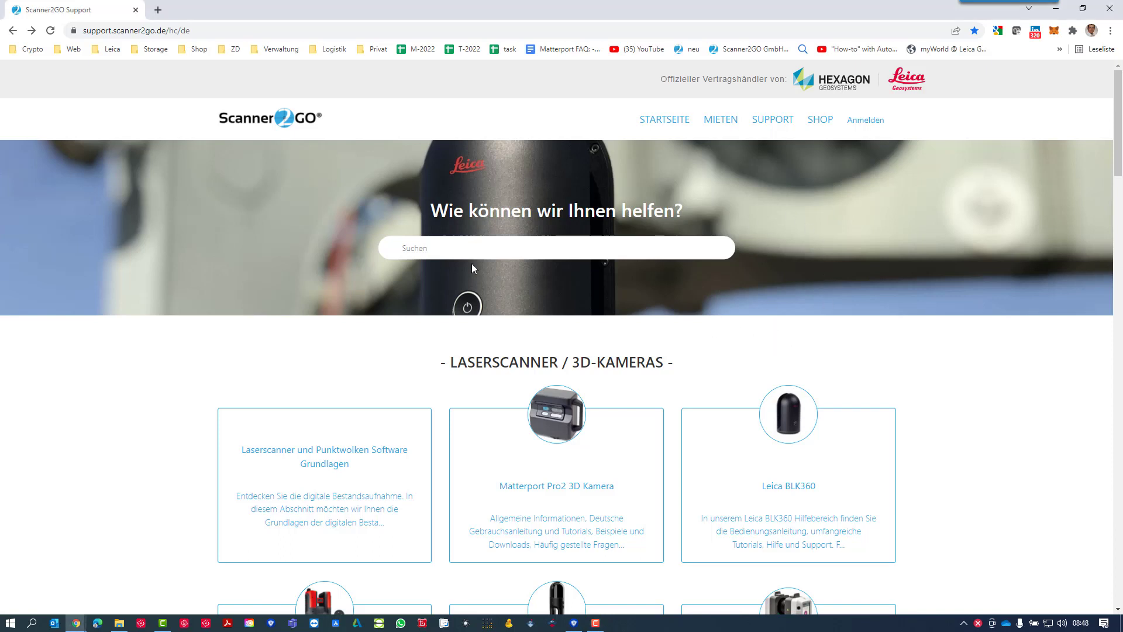
Step: Search the support center for 'blk360' and open the 'BLK360 Servicereport erstellen' article
{"action": "left_click", "coordinate": [556, 247]}
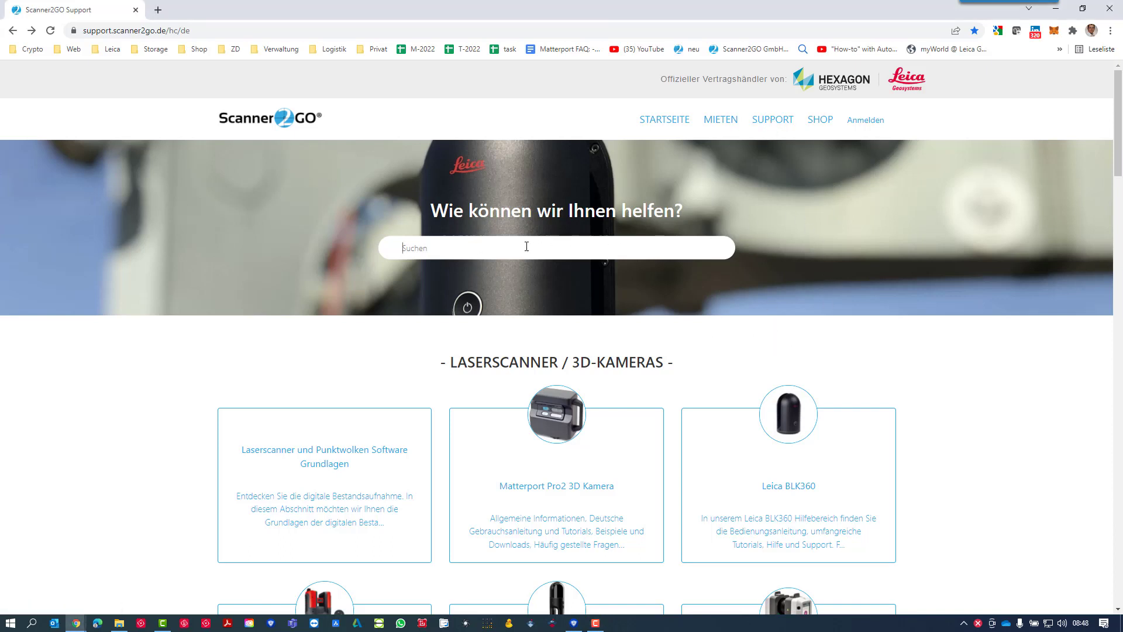
{"action": "type", "text": "bl"}
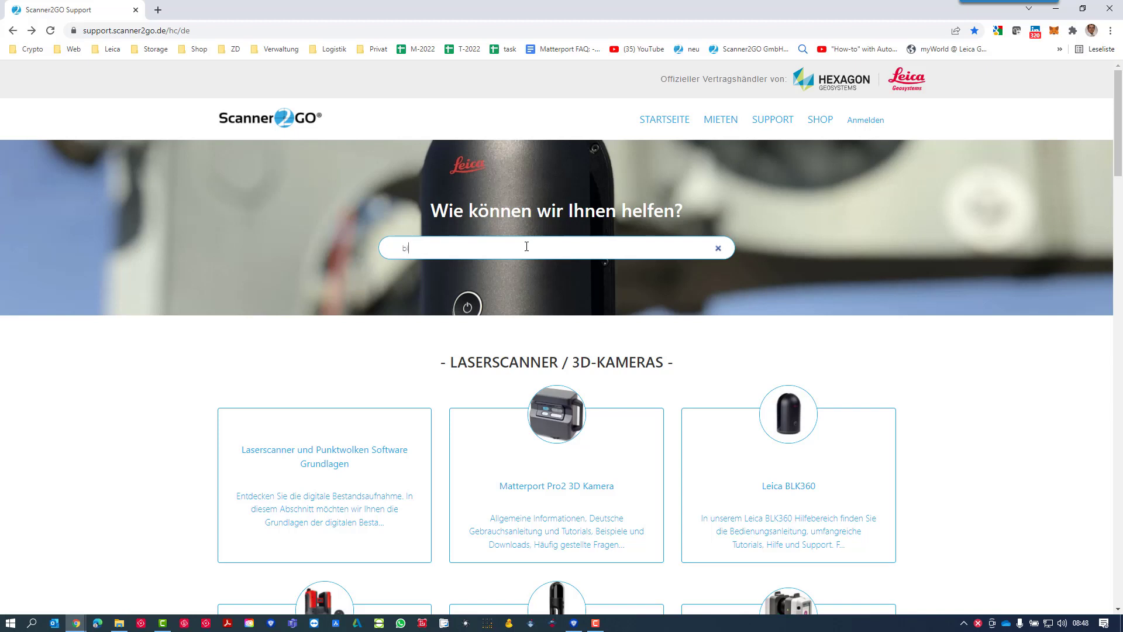
{"action": "type", "text": "lk360 Service re"}
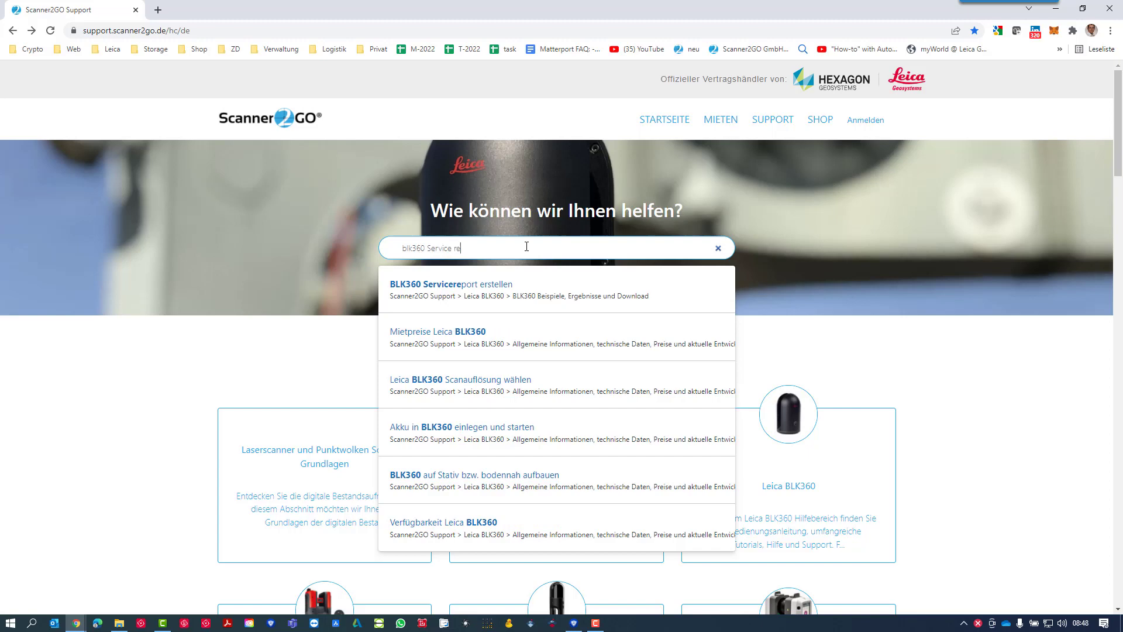
{"action": "left_click", "coordinate": [446, 284]}
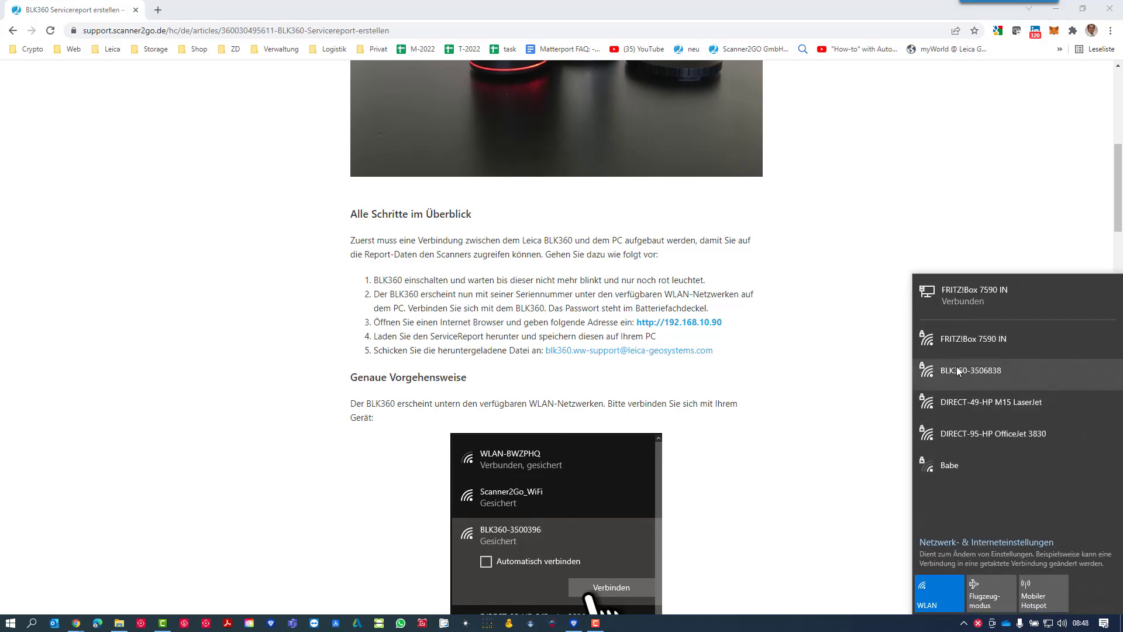
{"action": "left_click", "coordinate": [970, 371]}
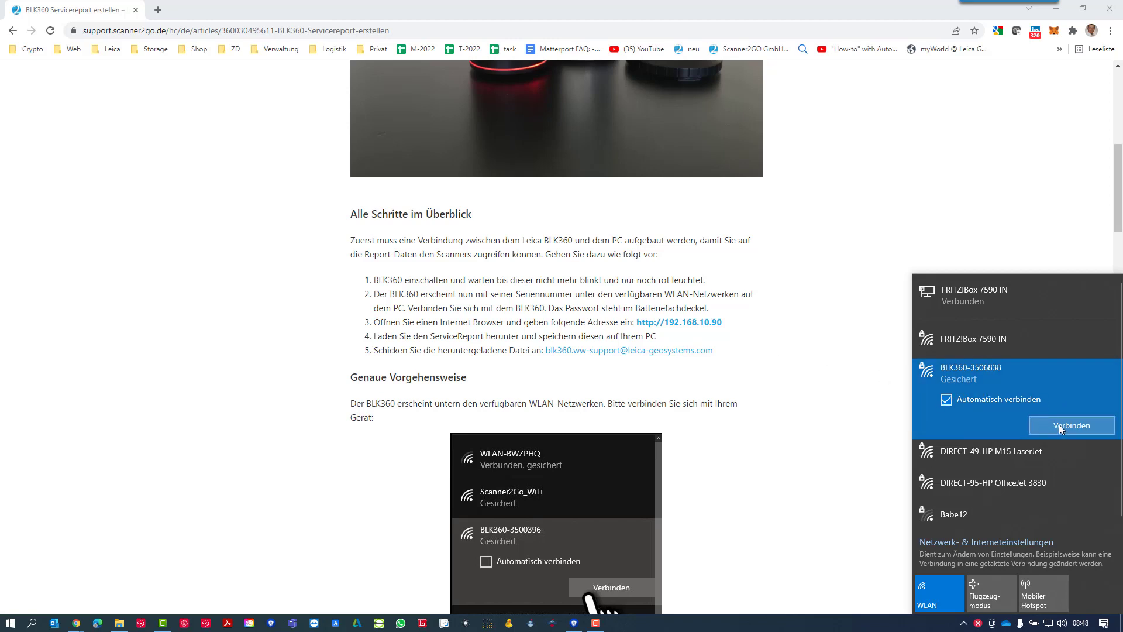
{"action": "left_click", "coordinate": [1070, 425]}
{"action": "type", "text": "192.168.10.90"}
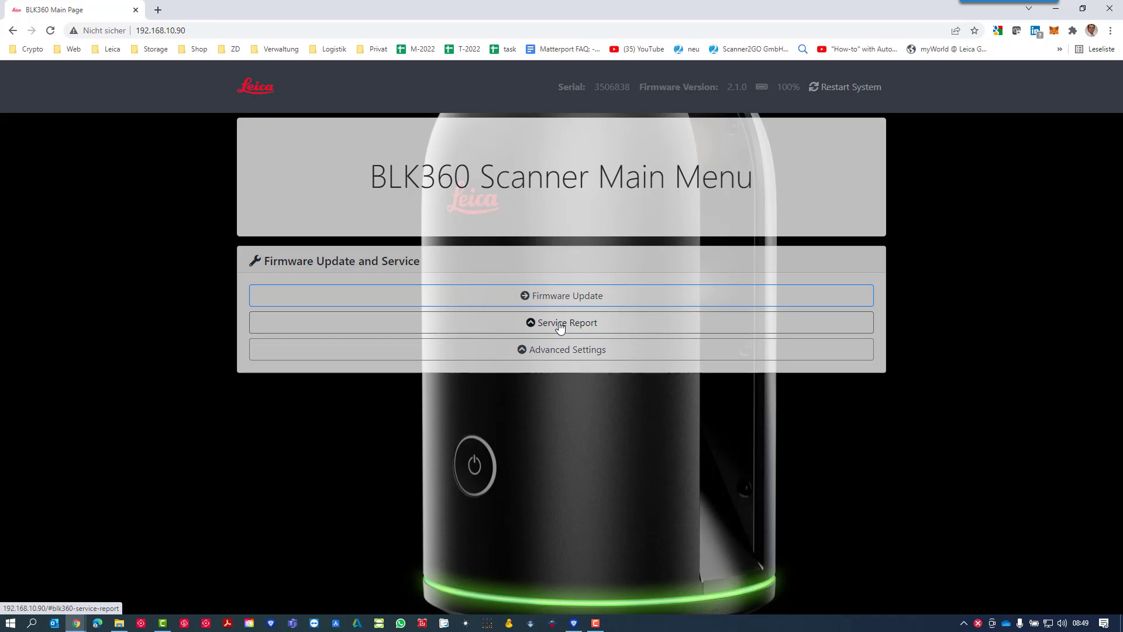
Step: Get the scanner's service report and save the .tar archive to Downloads
{"action": "left_click", "coordinate": [561, 322]}
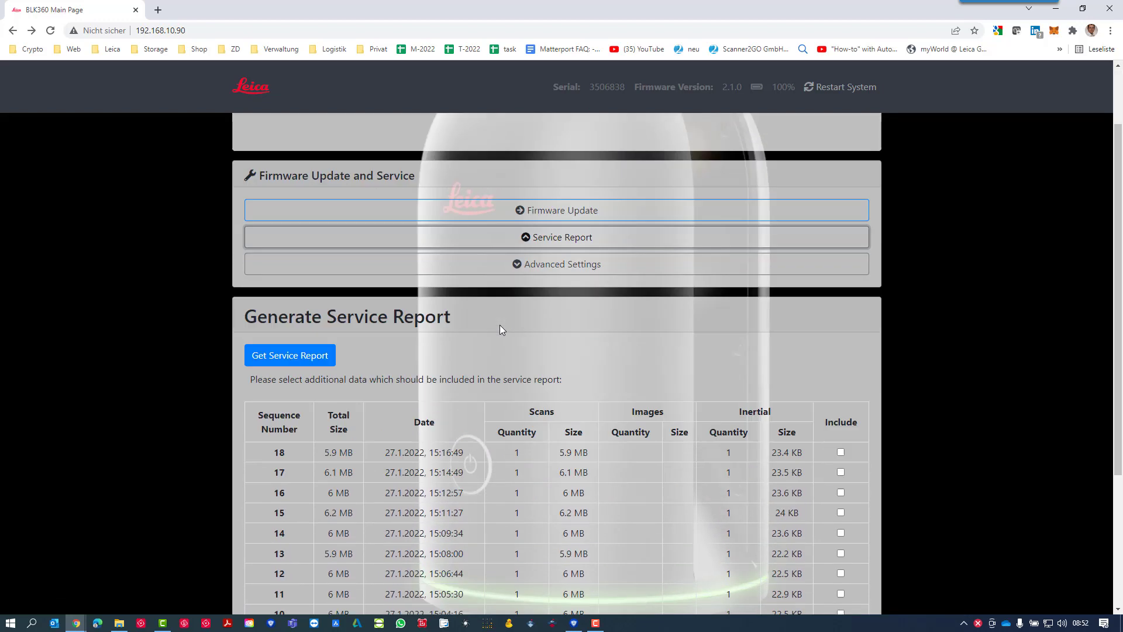
{"action": "scroll", "scroll_direction": "up", "scroll_amount": 3}
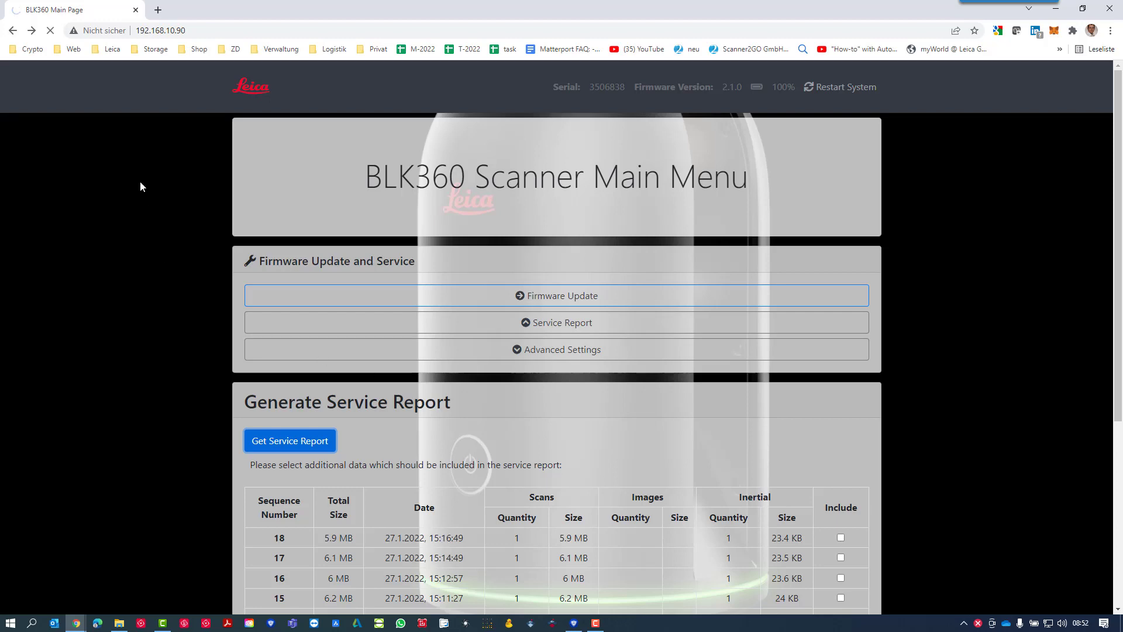
{"action": "left_click", "coordinate": [290, 440]}
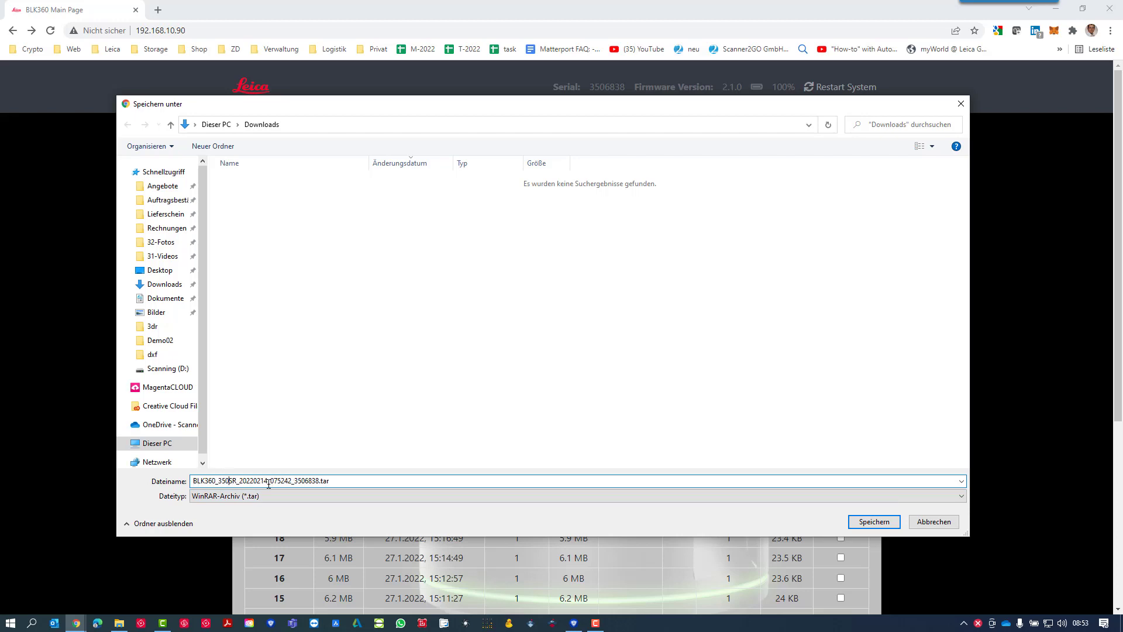
{"action": "left_click", "coordinate": [874, 521]}
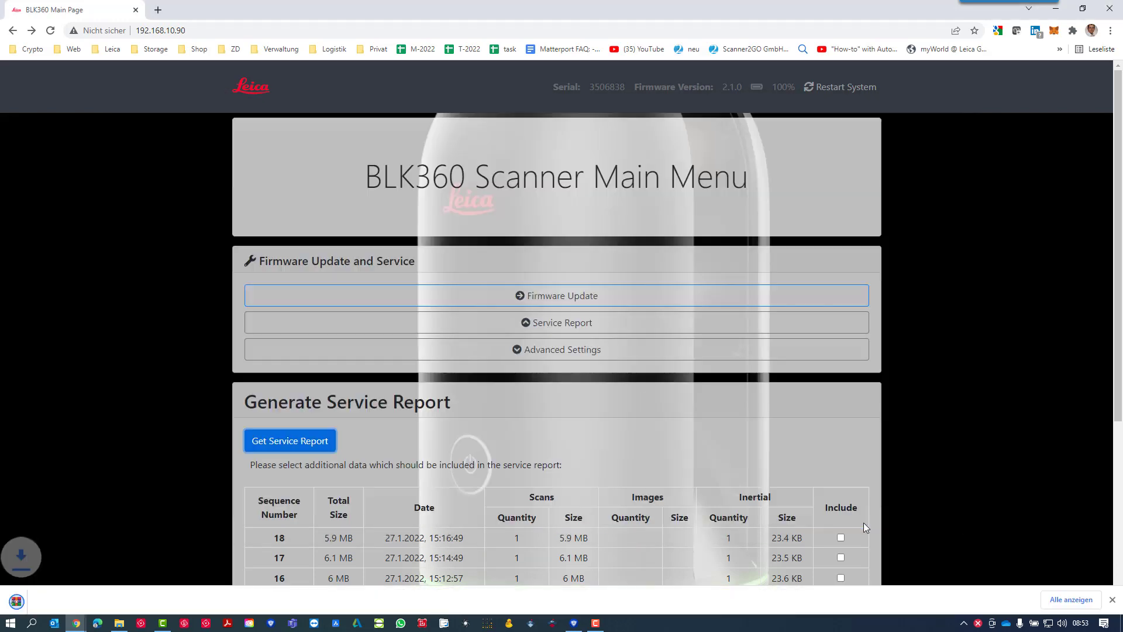
{"action": "scroll", "scroll_direction": "down", "scroll_amount": 3}
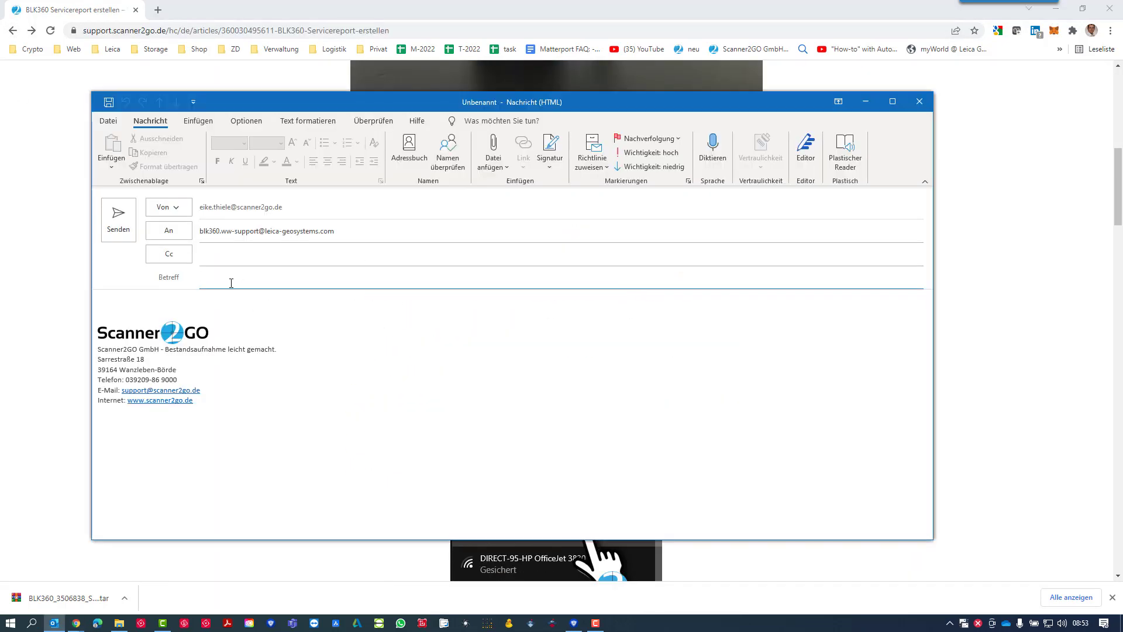
Step: Set the subject 'Verbindungsprobleme BLK360 und Field App' and attach the service report .tar
{"action": "type", "text": "Verbindungsprobleme mit"}
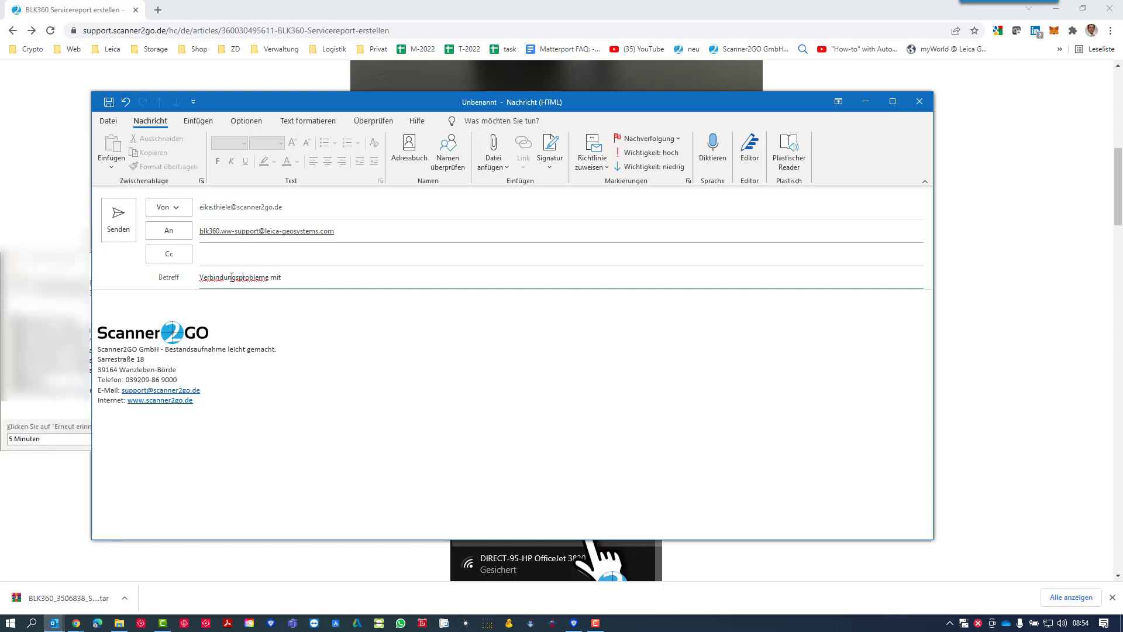
{"action": "key", "text": "Backspace"}
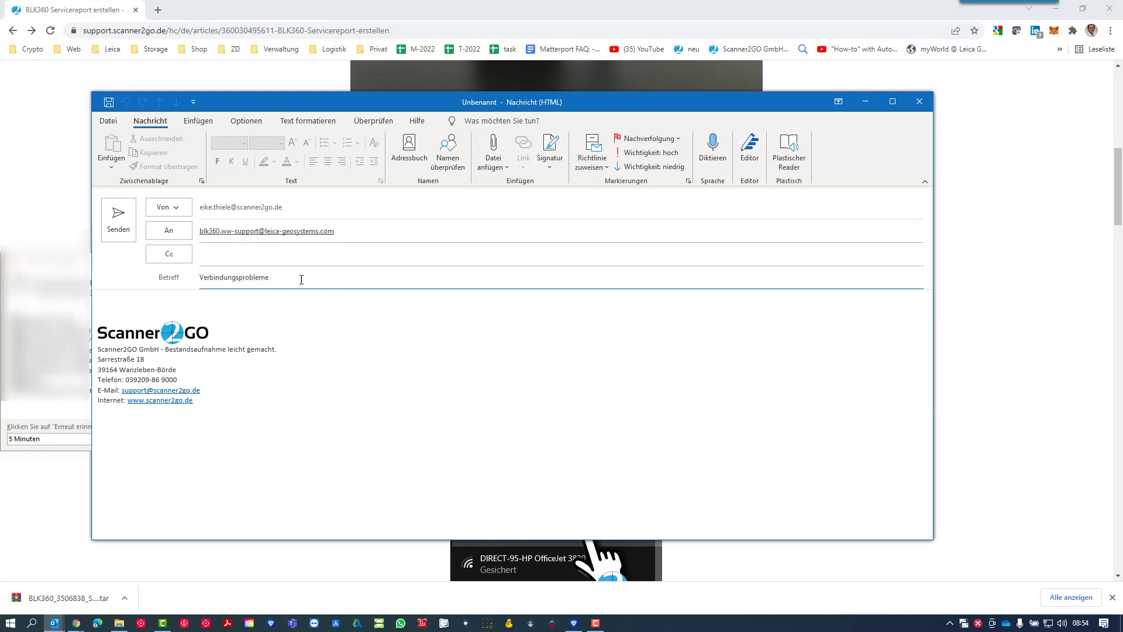
{"action": "type", "text": "BLK360 und File"}
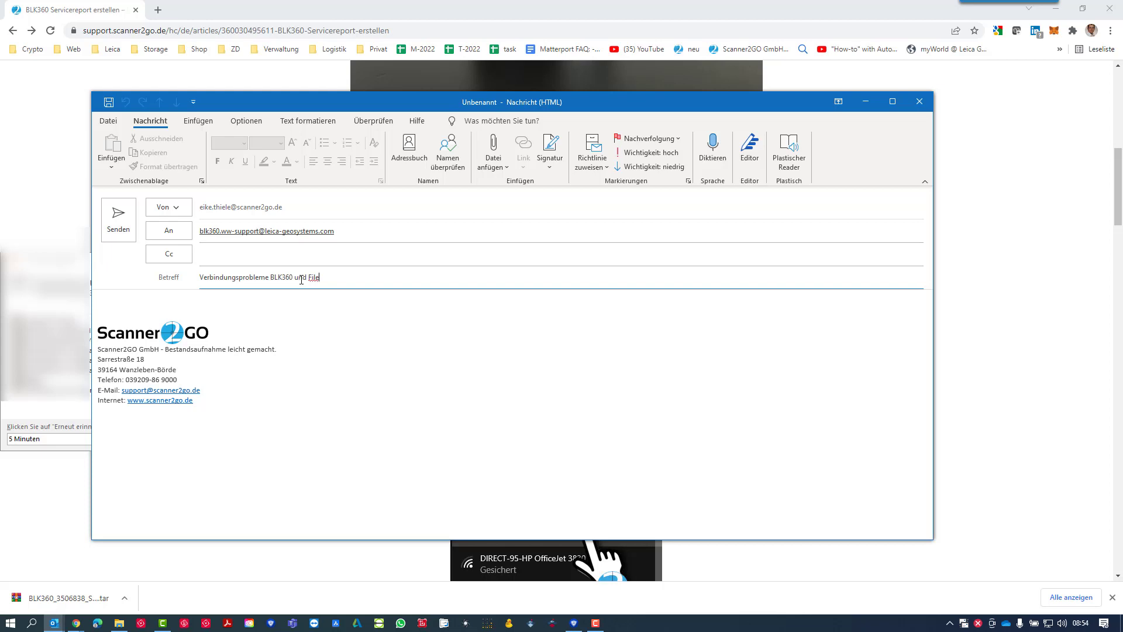
{"action": "type", "text": "Field App"}
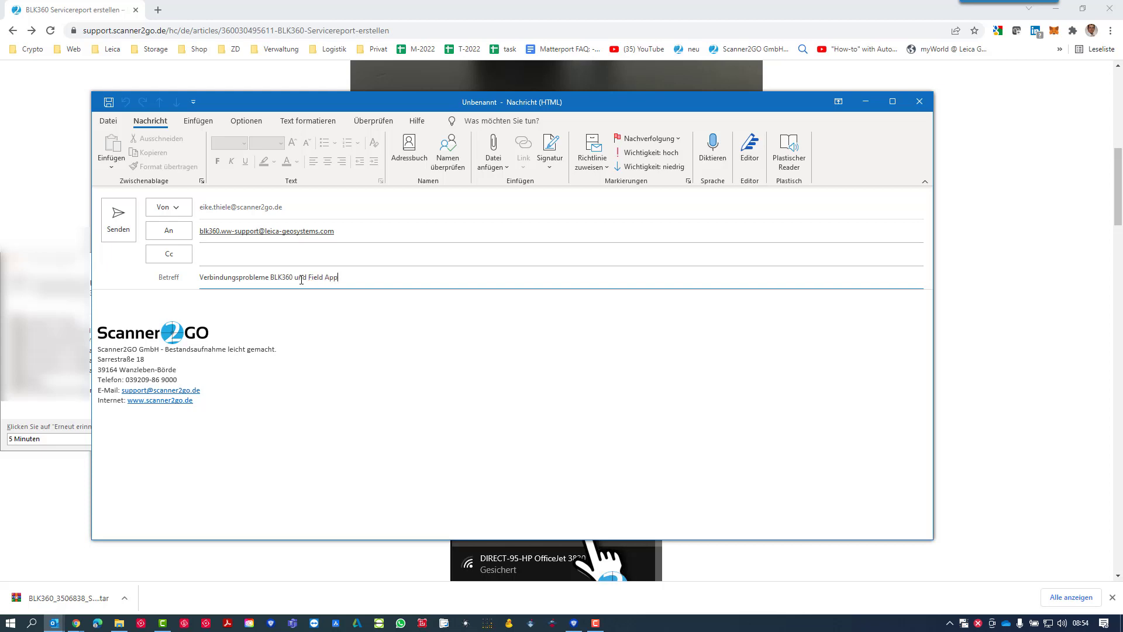
{"action": "left_click", "coordinate": [493, 147]}
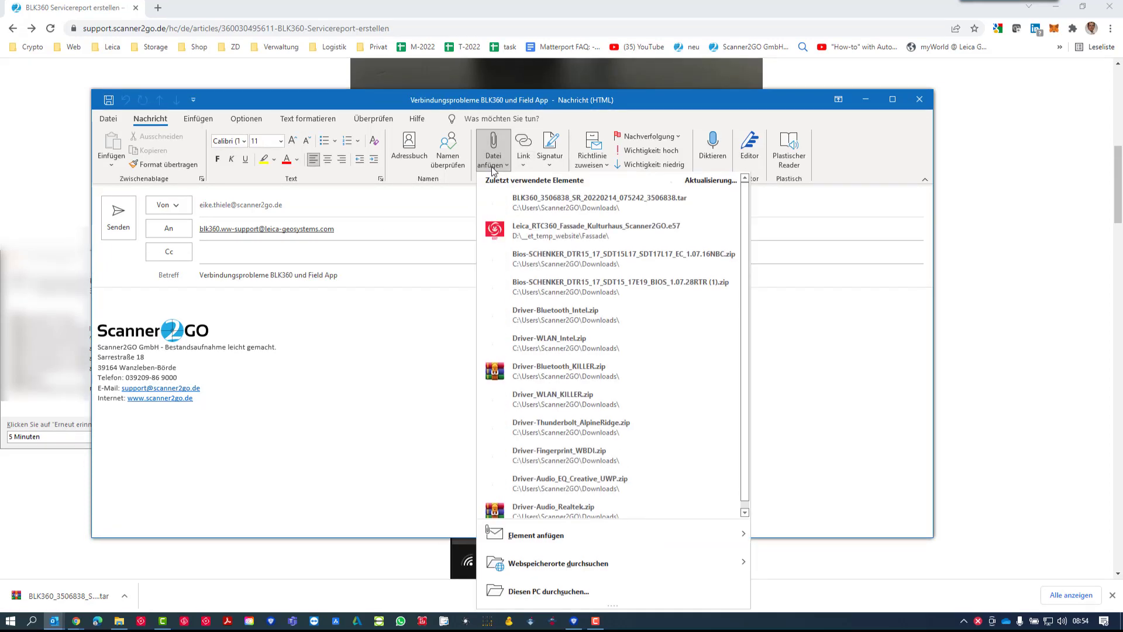
{"action": "left_click", "coordinate": [596, 198]}
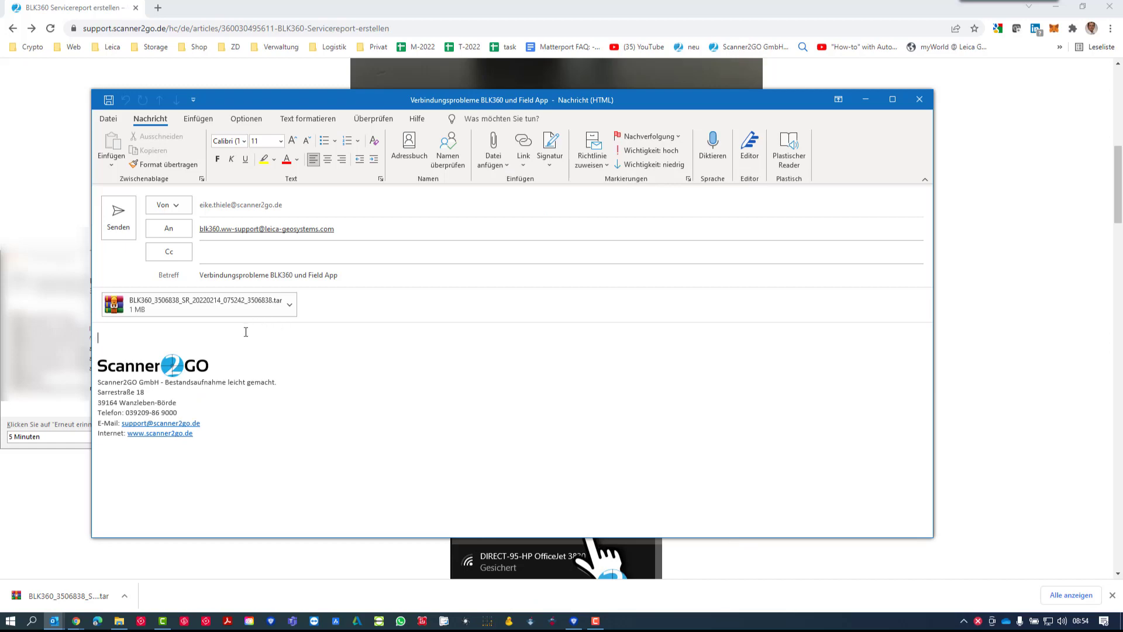
{"action": "mouse_move", "coordinate": [763, 112]}
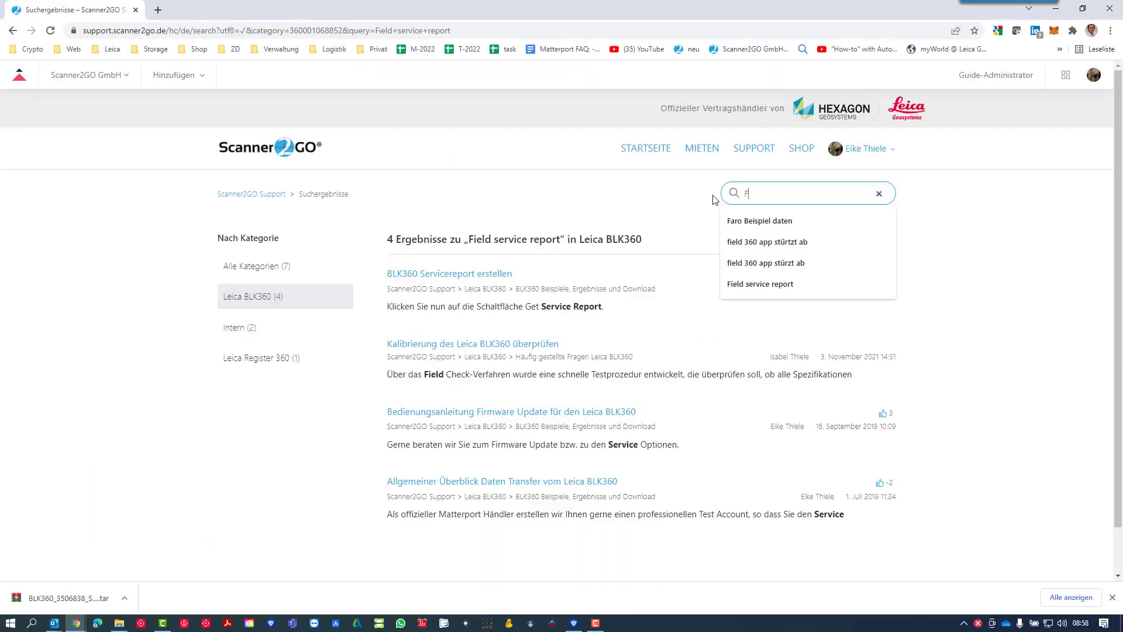
Step: Search 'Field log datei' and open 'Cyclone Field Log Dateien herunter laden'
{"action": "type", "text": "Field log datei"}
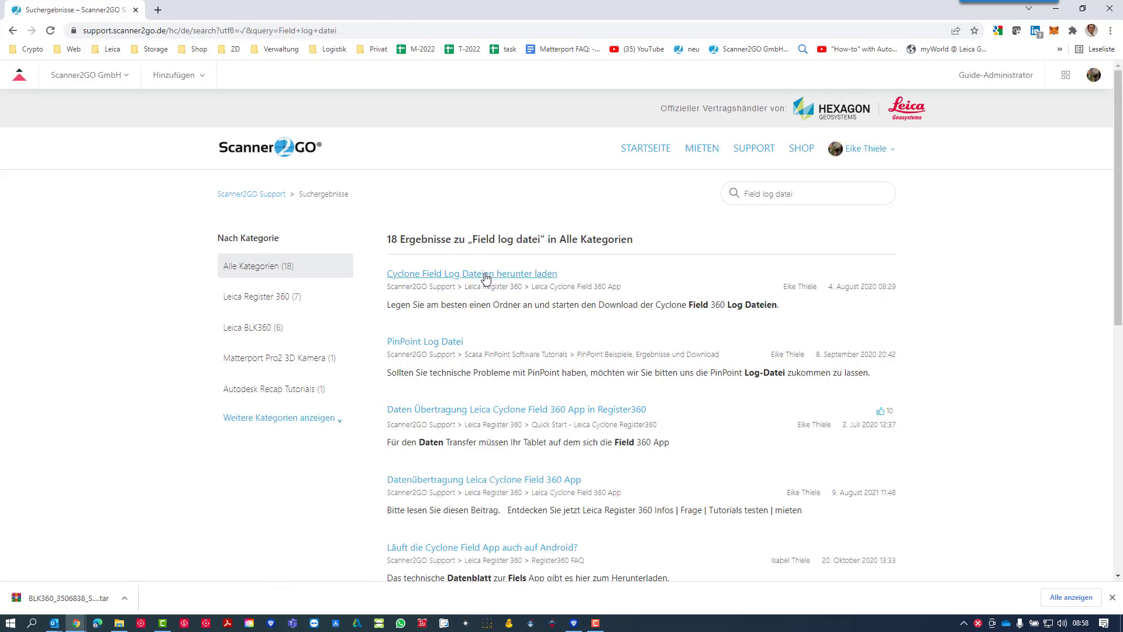
{"action": "left_click", "coordinate": [471, 274]}
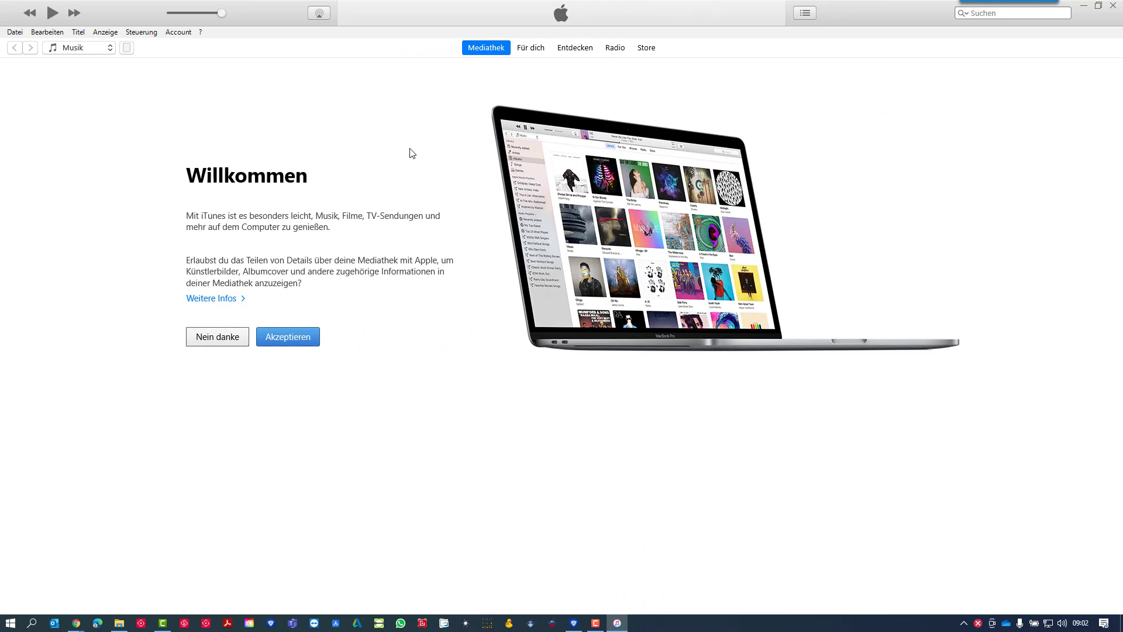
{"action": "mouse_move", "coordinate": [296, 338]}
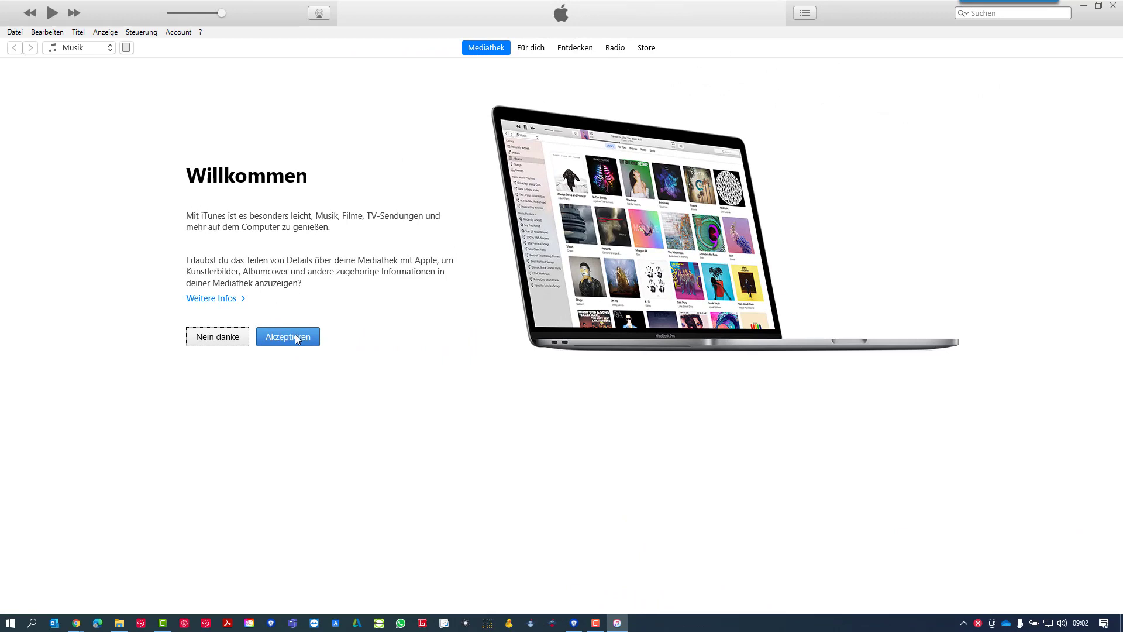
{"action": "left_click", "coordinate": [287, 337]}
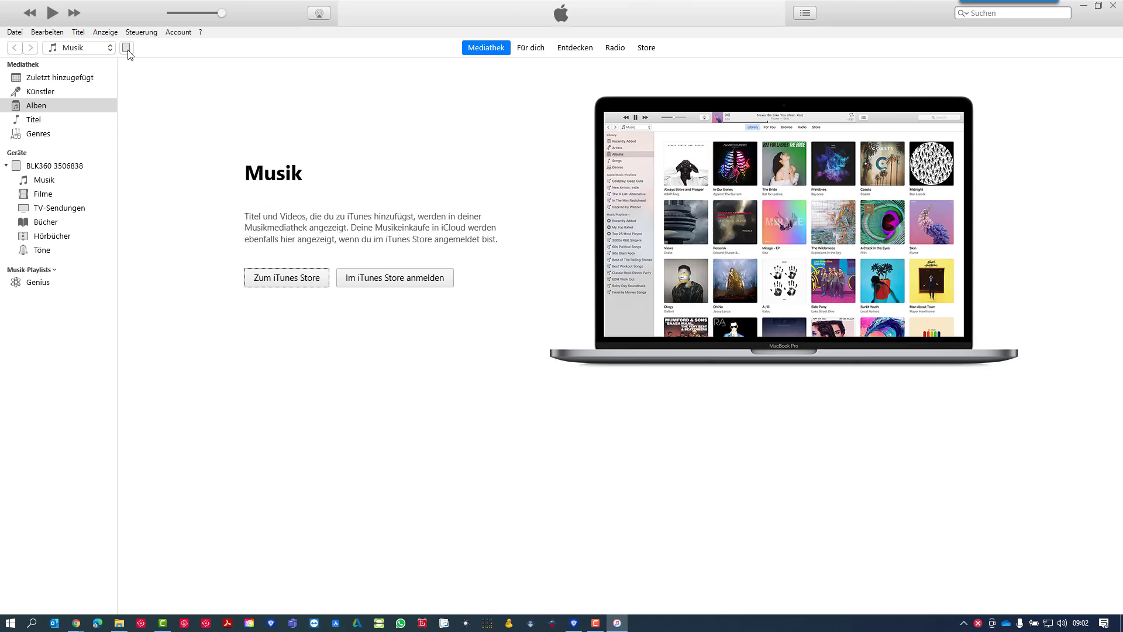
{"action": "left_click", "coordinate": [126, 48]}
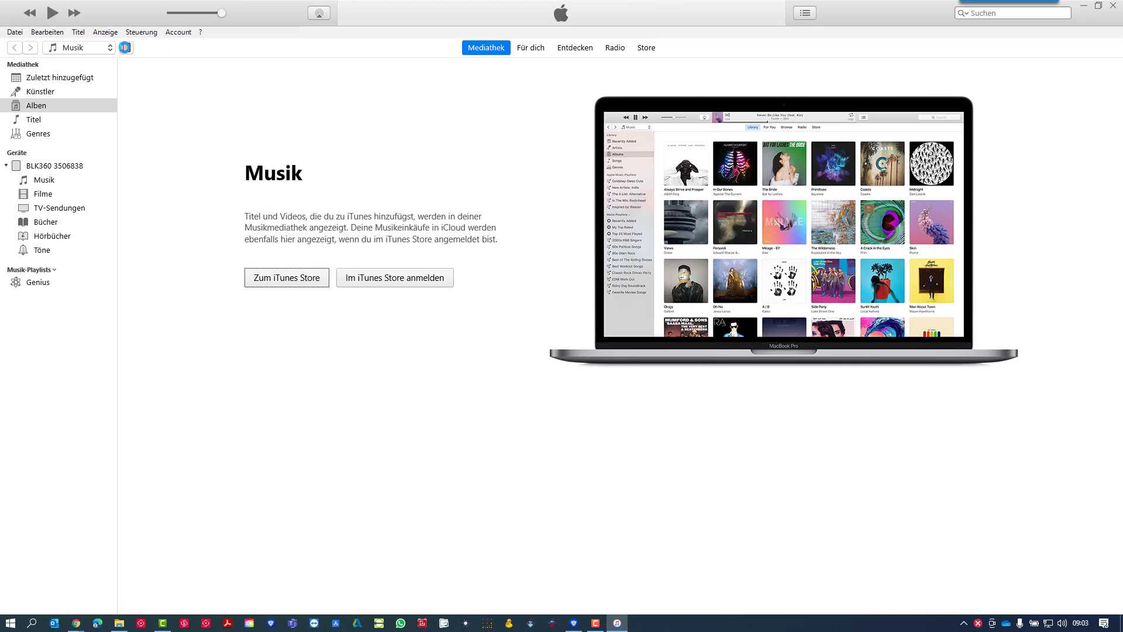
{"action": "left_click", "coordinate": [53, 166]}
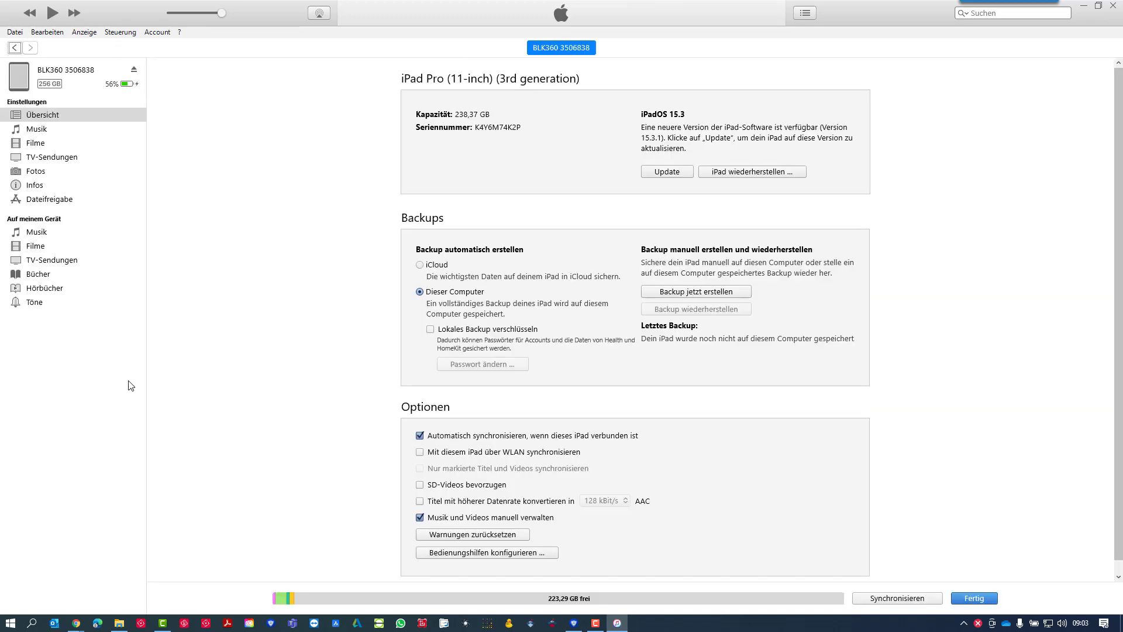
{"action": "mouse_move", "coordinate": [183, 156]}
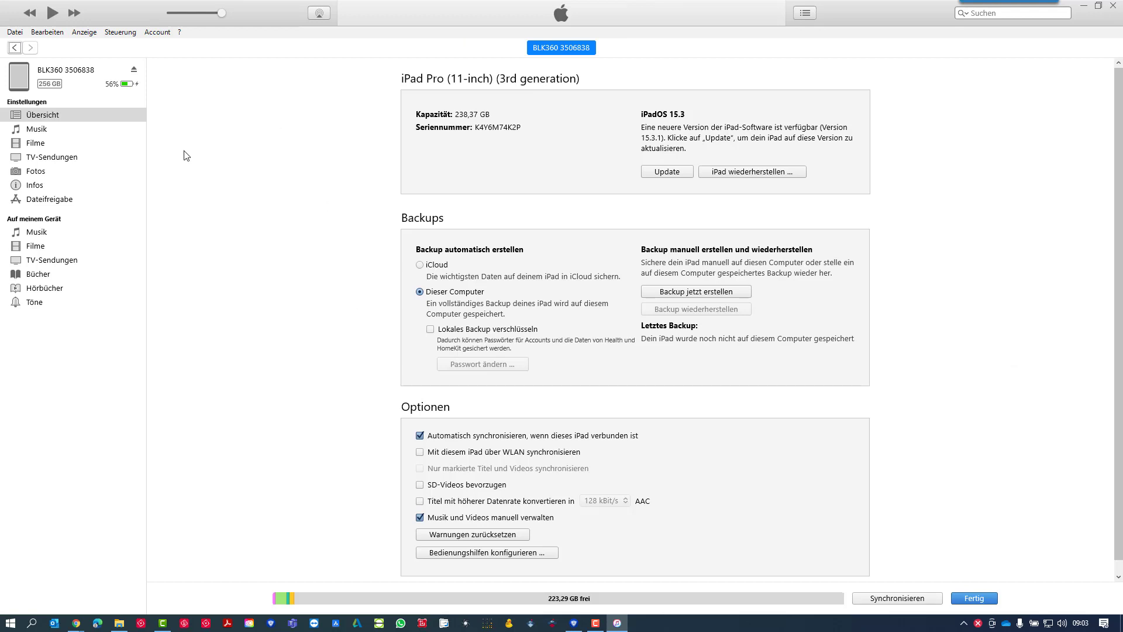
{"action": "mouse_move", "coordinate": [382, 233]}
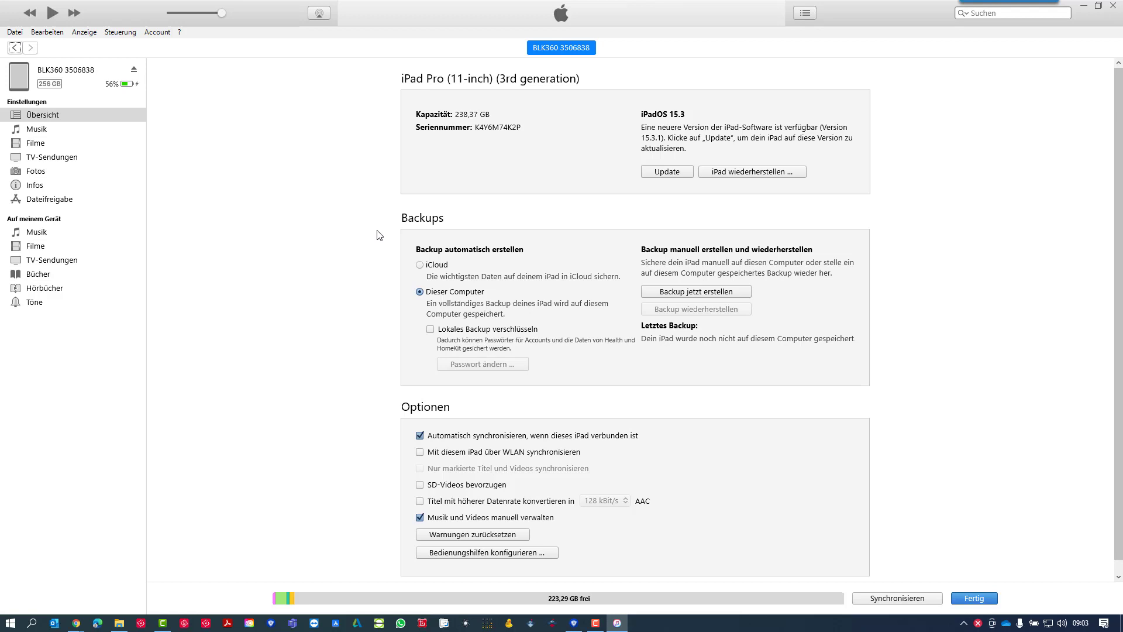
{"action": "mouse_move", "coordinate": [511, 291]}
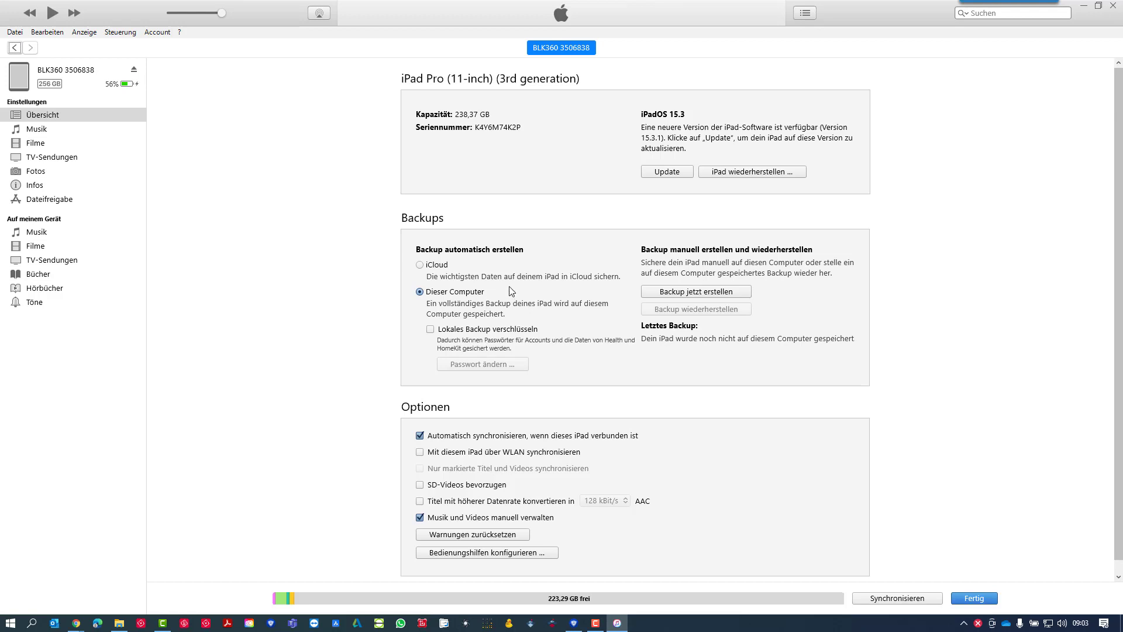
{"action": "mouse_move", "coordinate": [39, 204]}
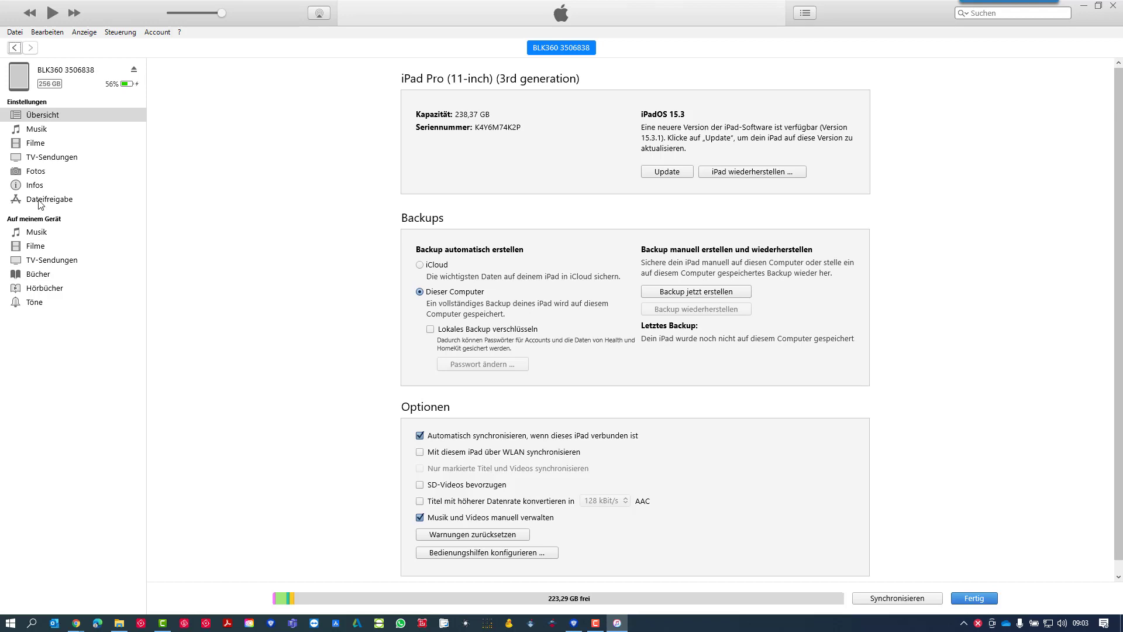
Step: Under file sharing, save Cyclone FIELD 360's logs folder to Downloads
{"action": "left_click", "coordinate": [48, 199]}
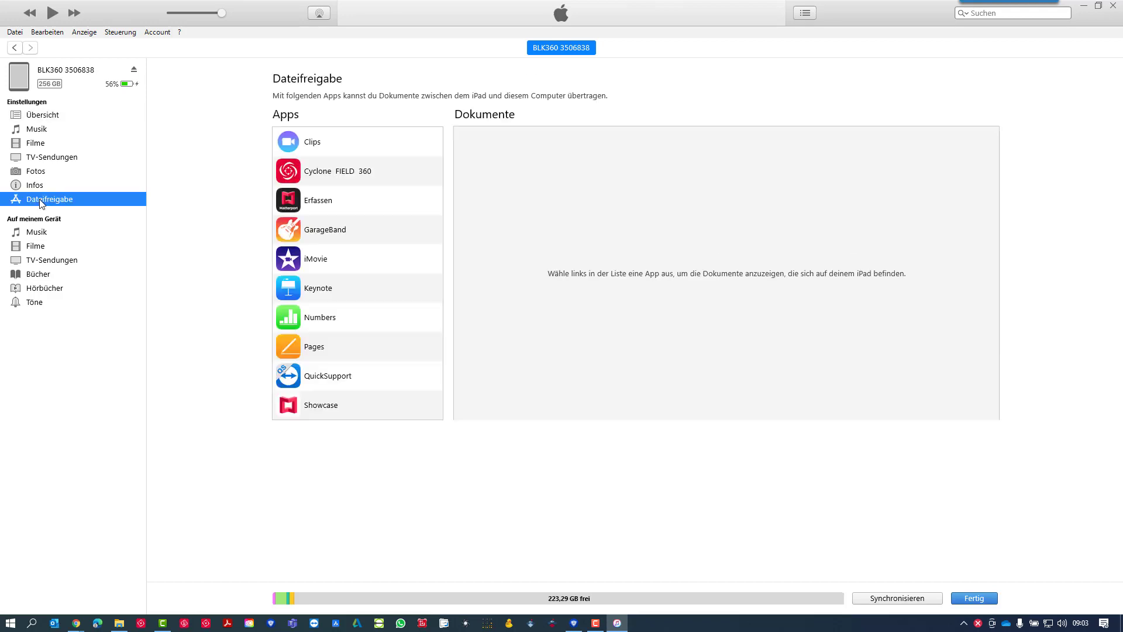
{"action": "left_click", "coordinate": [337, 171]}
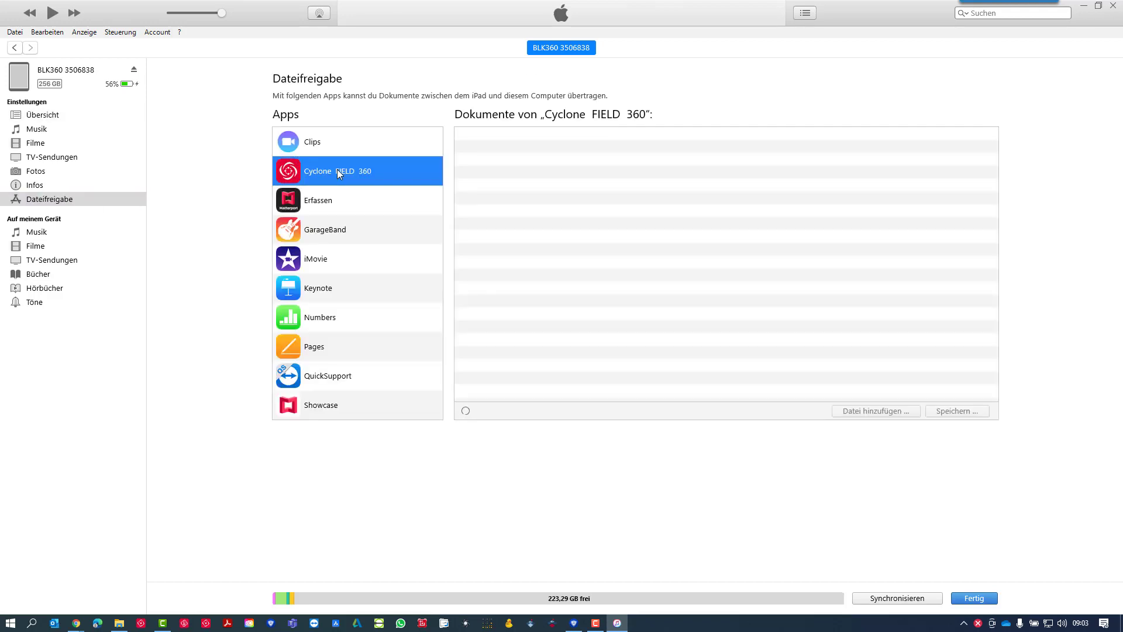
{"action": "left_click", "coordinate": [337, 170]}
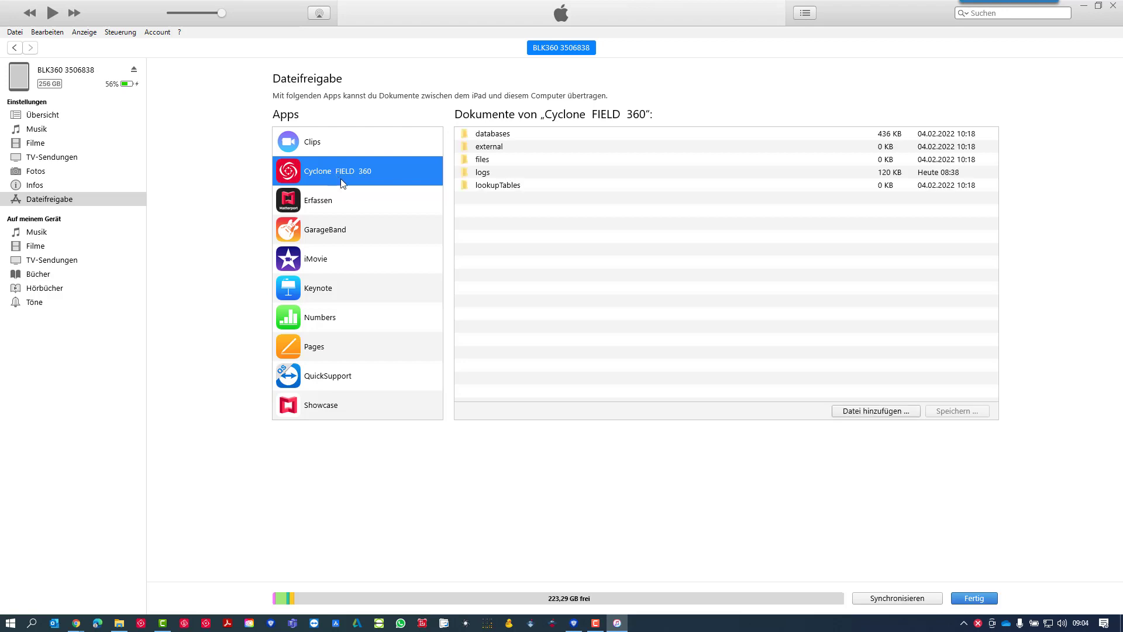
{"action": "mouse_move", "coordinate": [505, 185]}
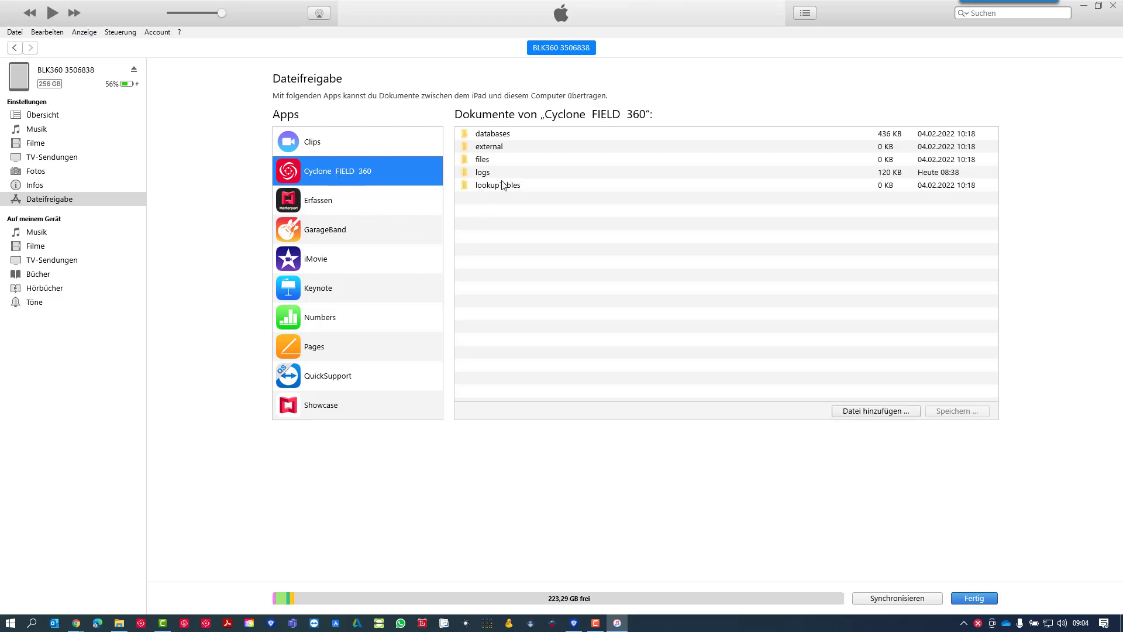
{"action": "left_click", "coordinate": [482, 172]}
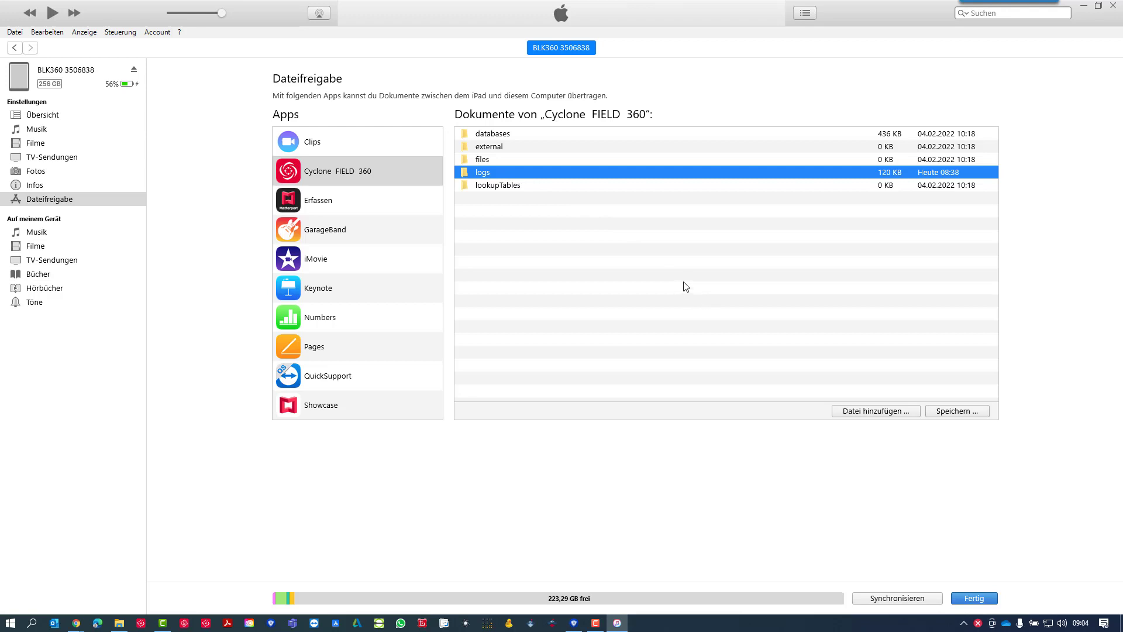
{"action": "left_click", "coordinate": [956, 411]}
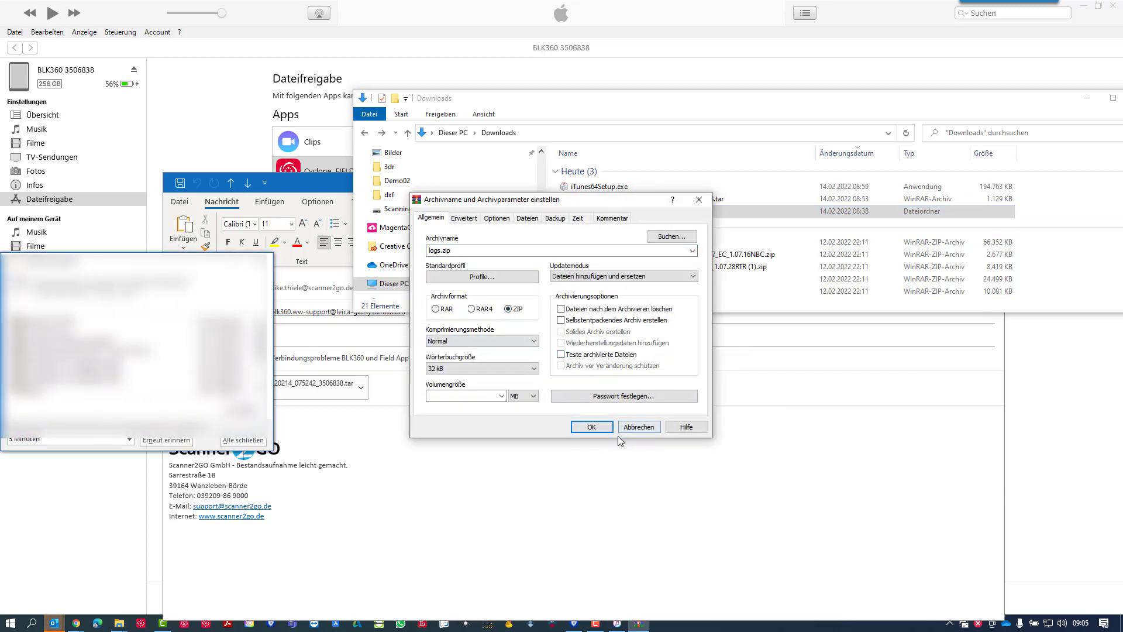
Step: Create logs.zip from the logs folder in ZIP format with WinRAR
{"action": "left_click", "coordinate": [590, 426]}
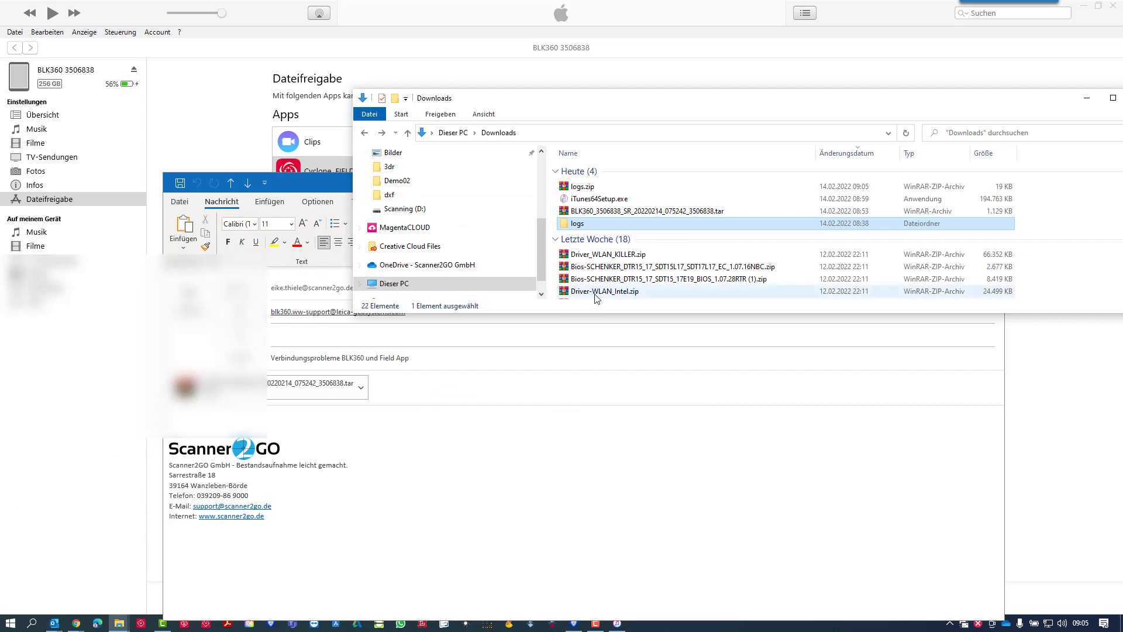
{"action": "left_click", "coordinate": [575, 186]}
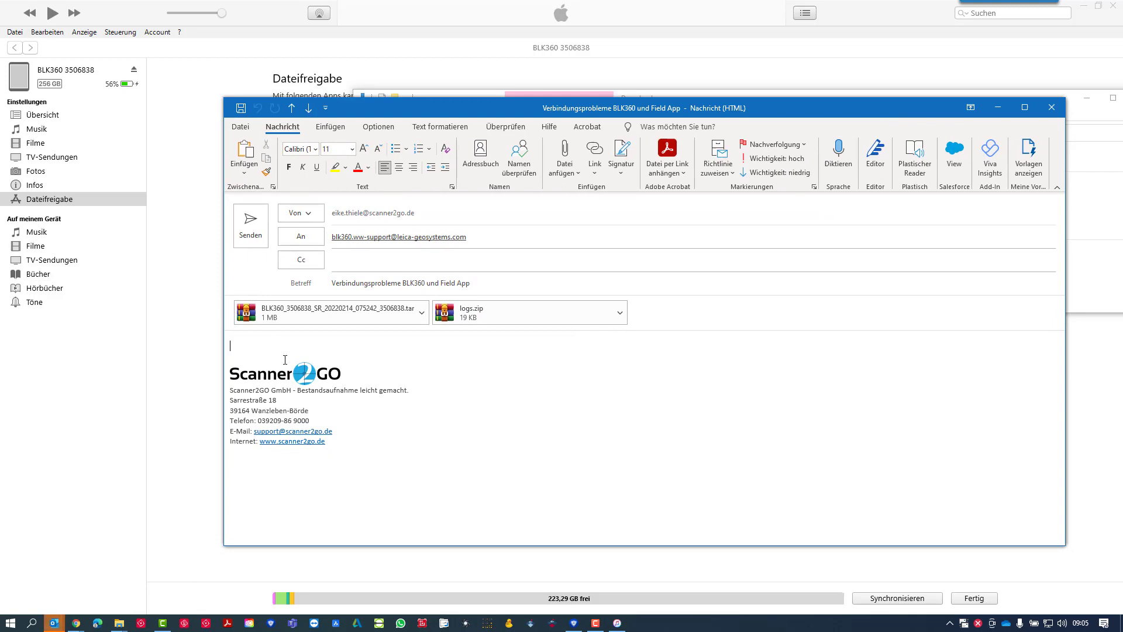
Step: Write 'Hallo liebes Lei…' greeting and the BLK360 connection problem note mentioning the logs
{"action": "type", "text": "Hallo liebes Leica Team,"}
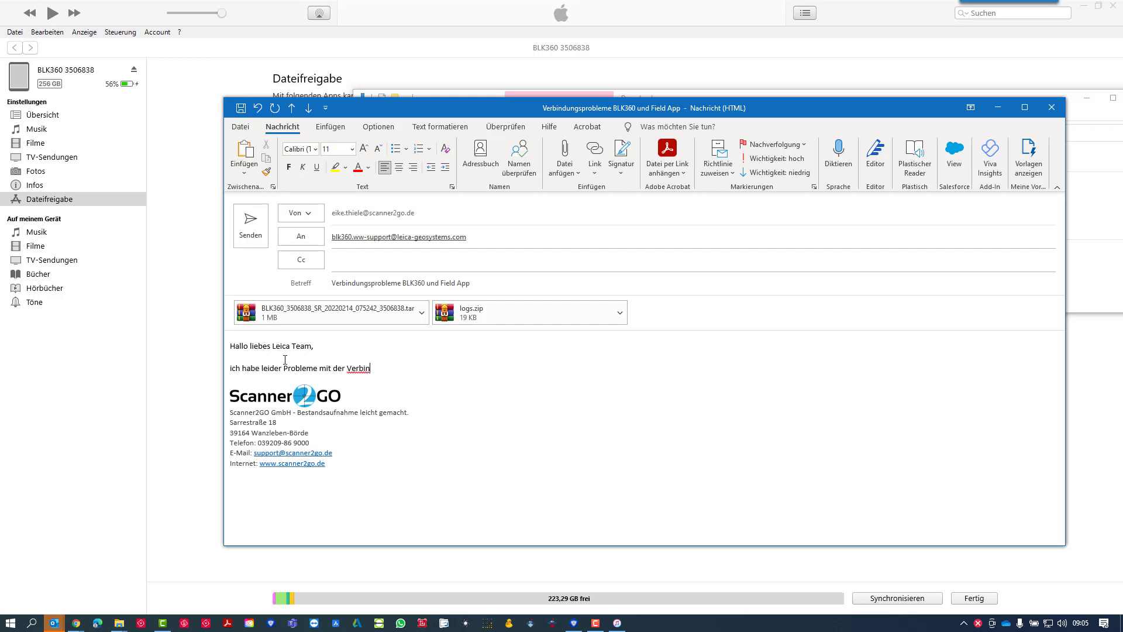
{"action": "type", "text": "dung mit meinem BLK360. Anbei die aktuellen Log"}
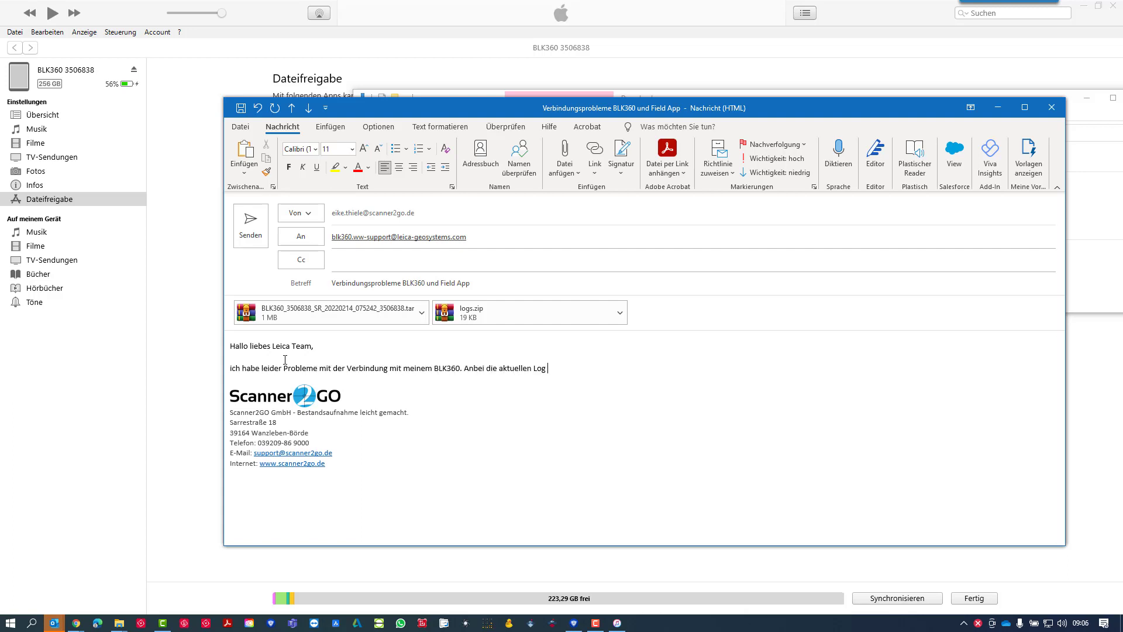